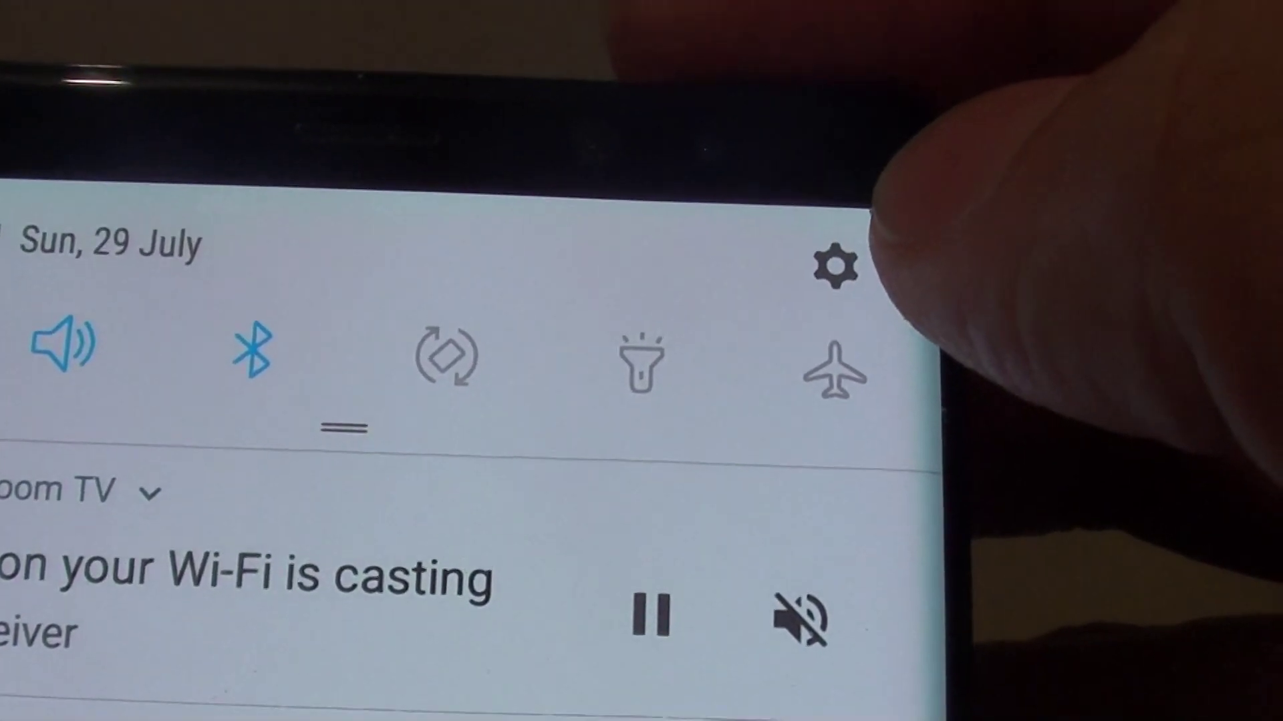
Open device Settings from the gear icon in the notification shade.
click(831, 264)
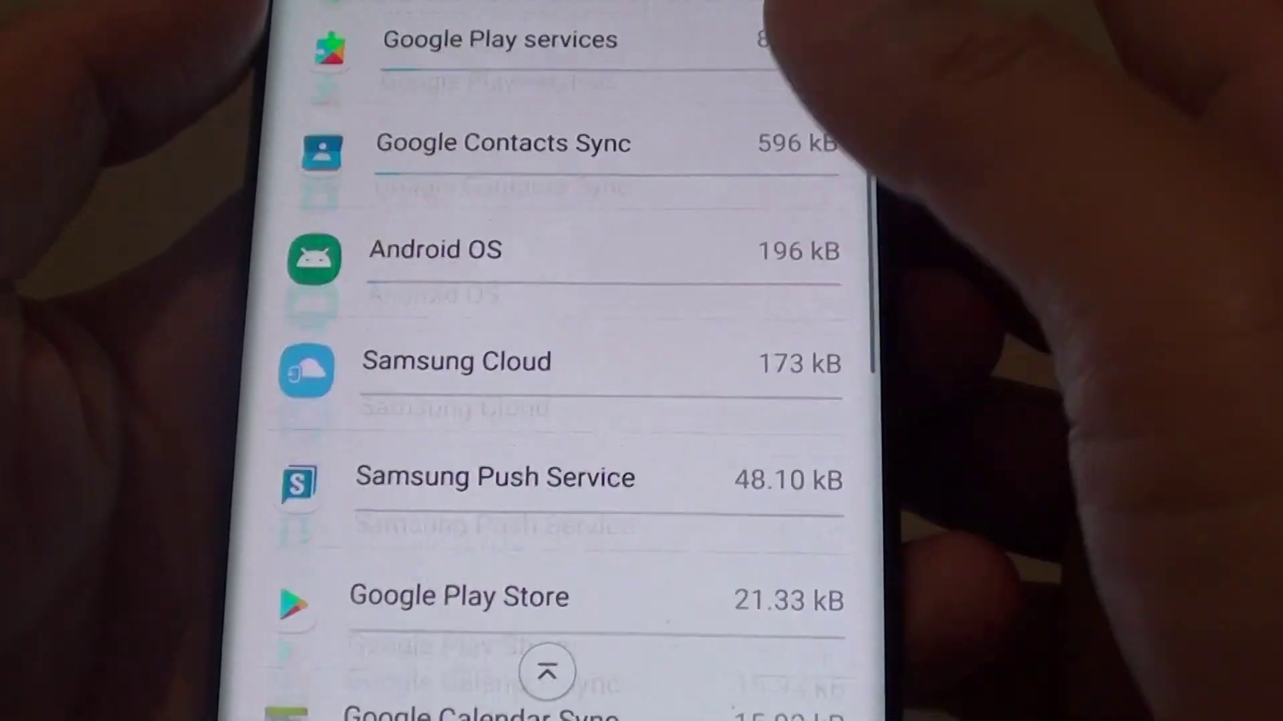
scroll(down, 3)
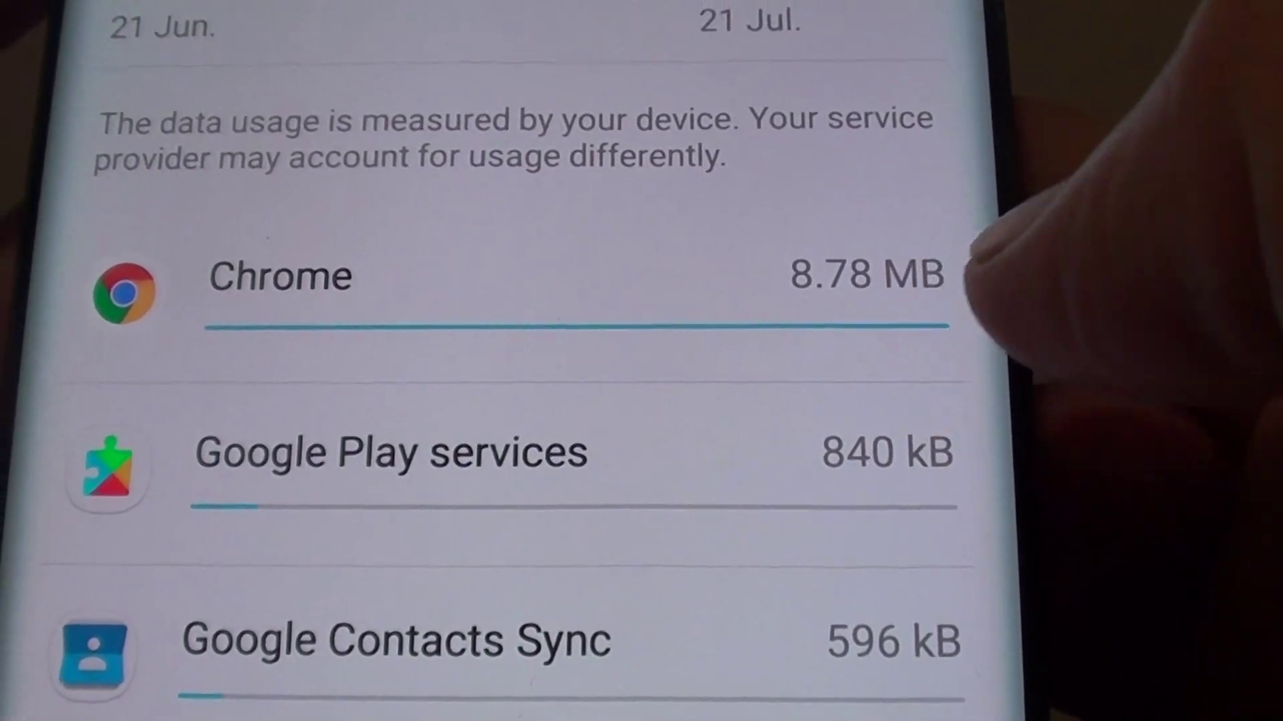
scroll(down, 3)
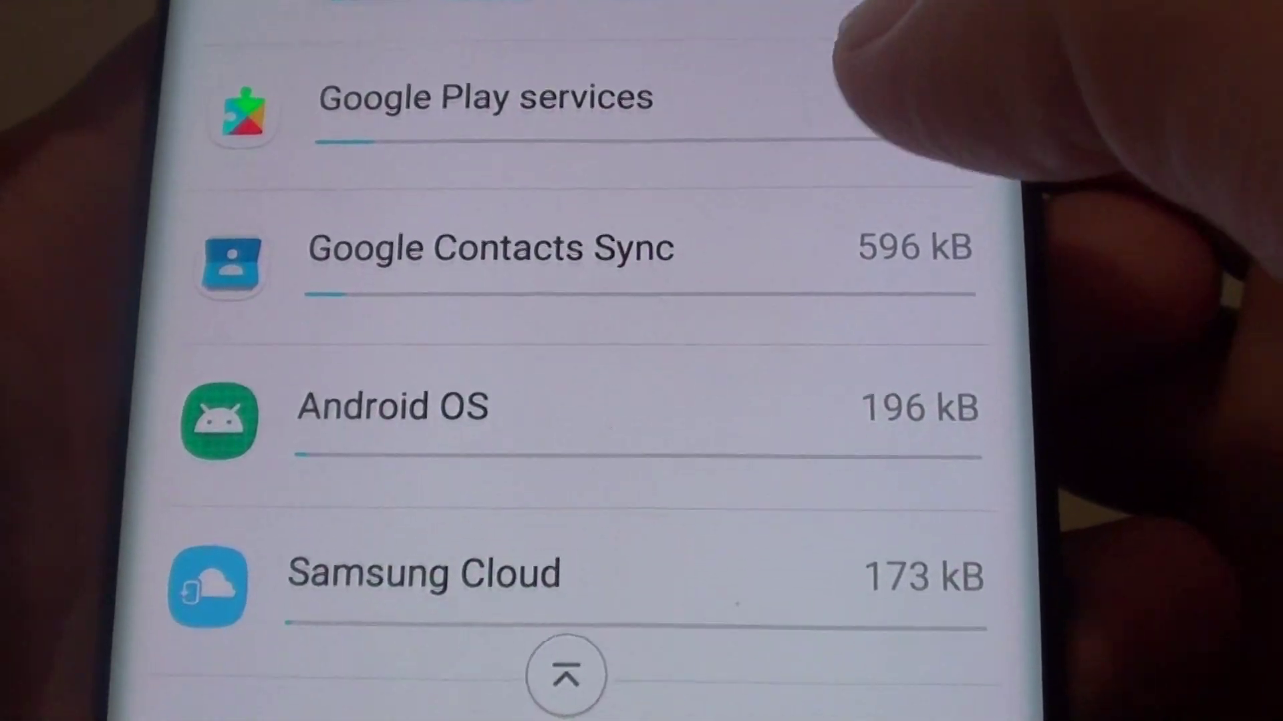